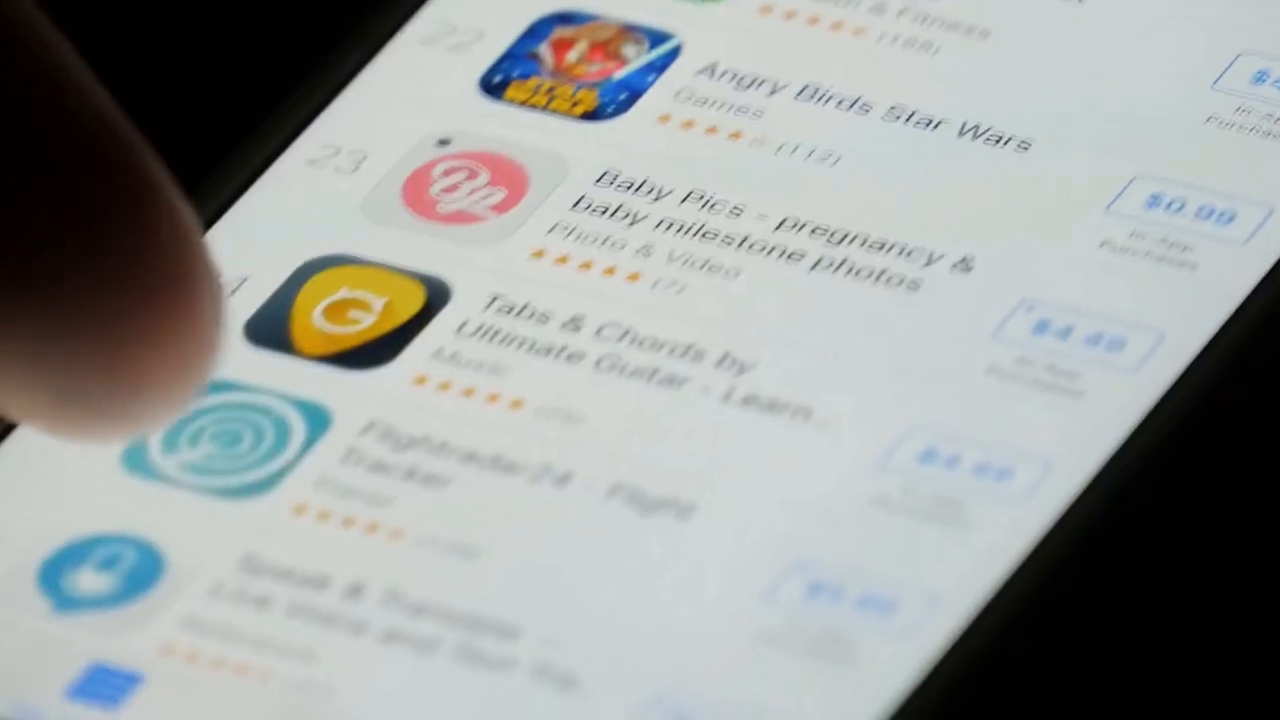
pyautogui.scroll(-3)
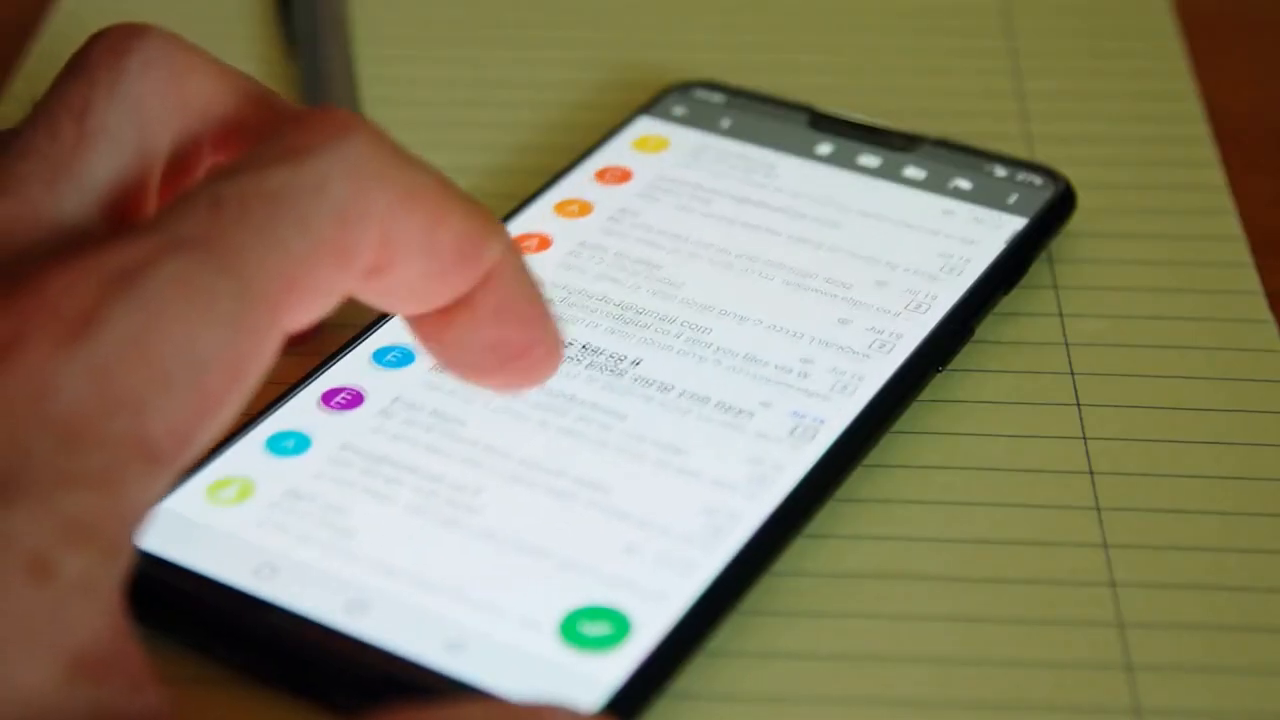
pyautogui.scroll(-3)
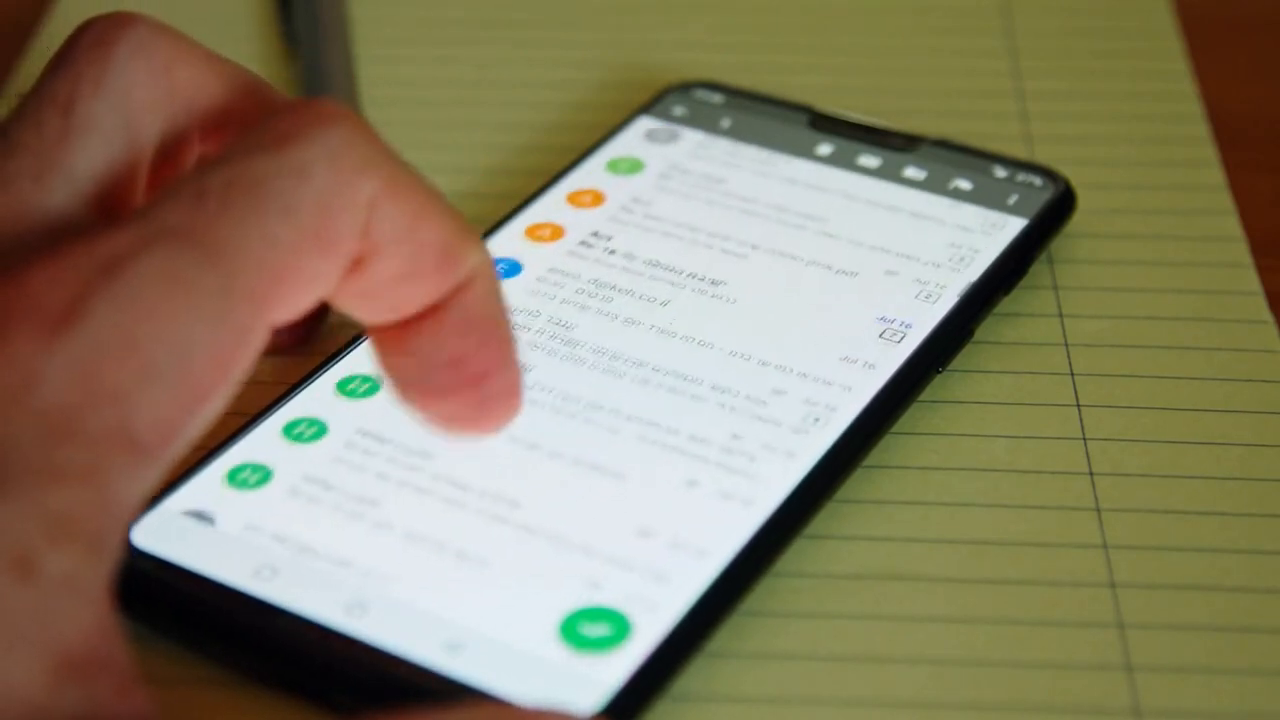
pyautogui.scroll(-3)
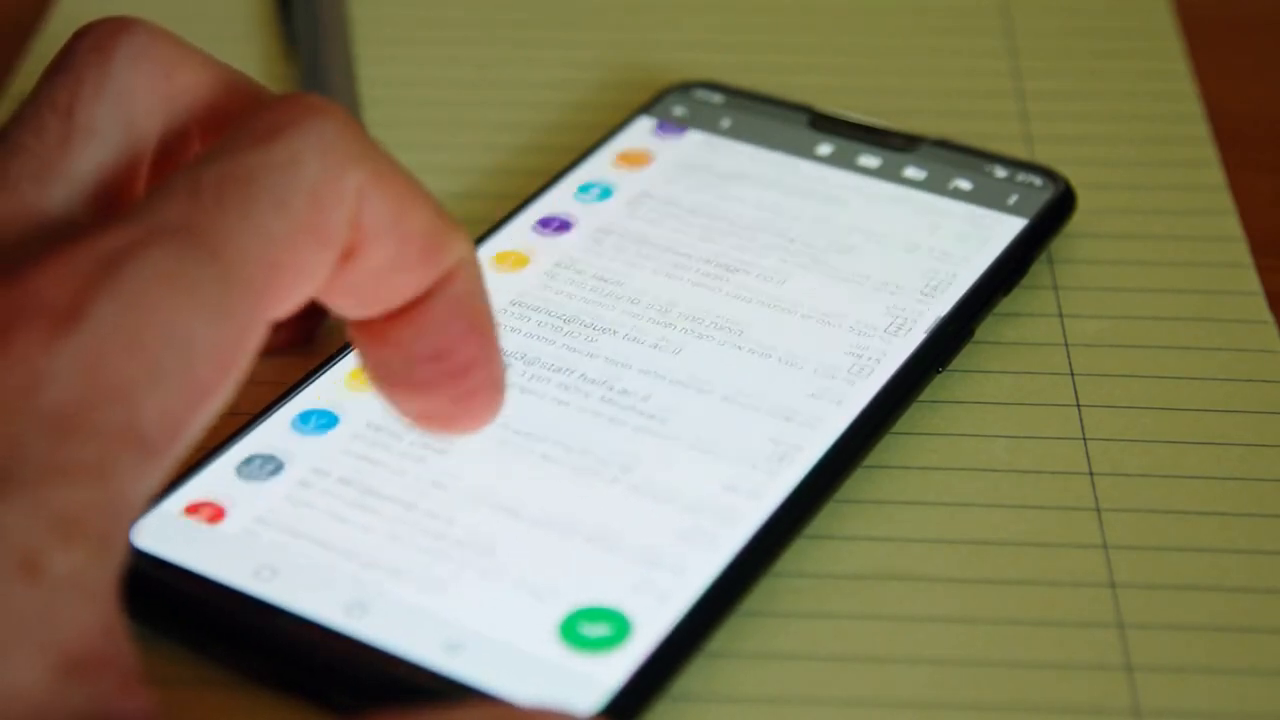
pyautogui.scroll(-3)
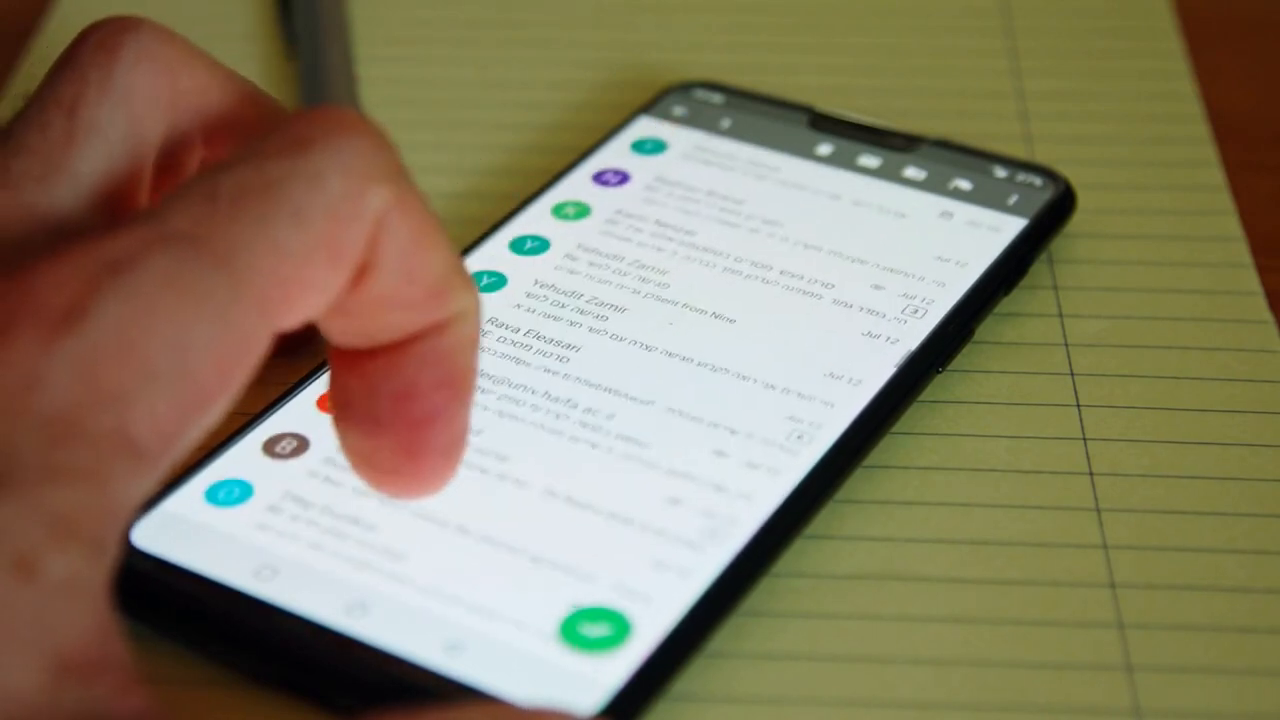